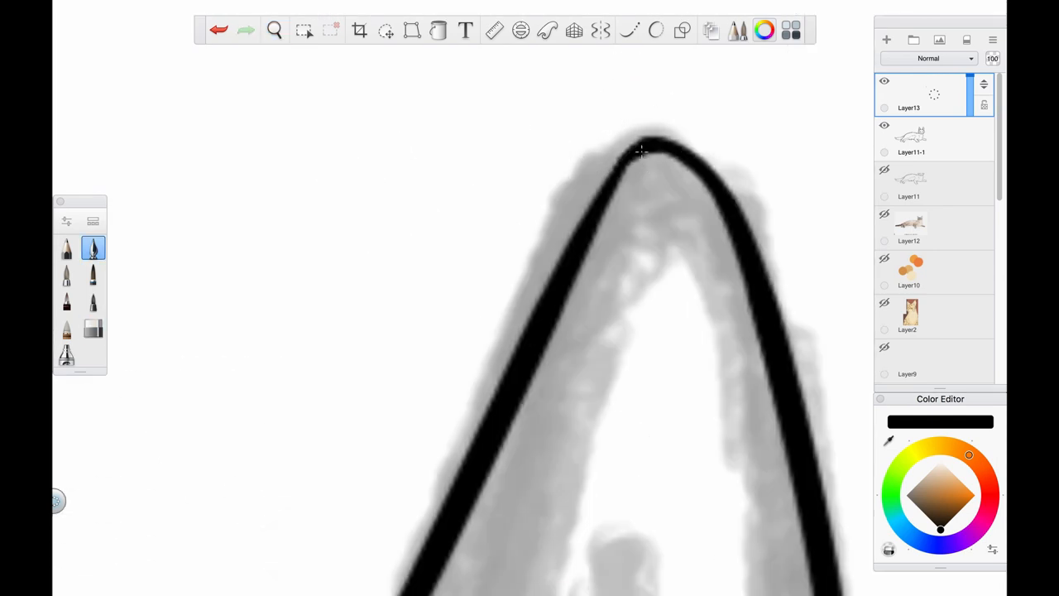
Ink black outlines over the cat's head, ears, body and tail on Layer13
left_click(274, 31)
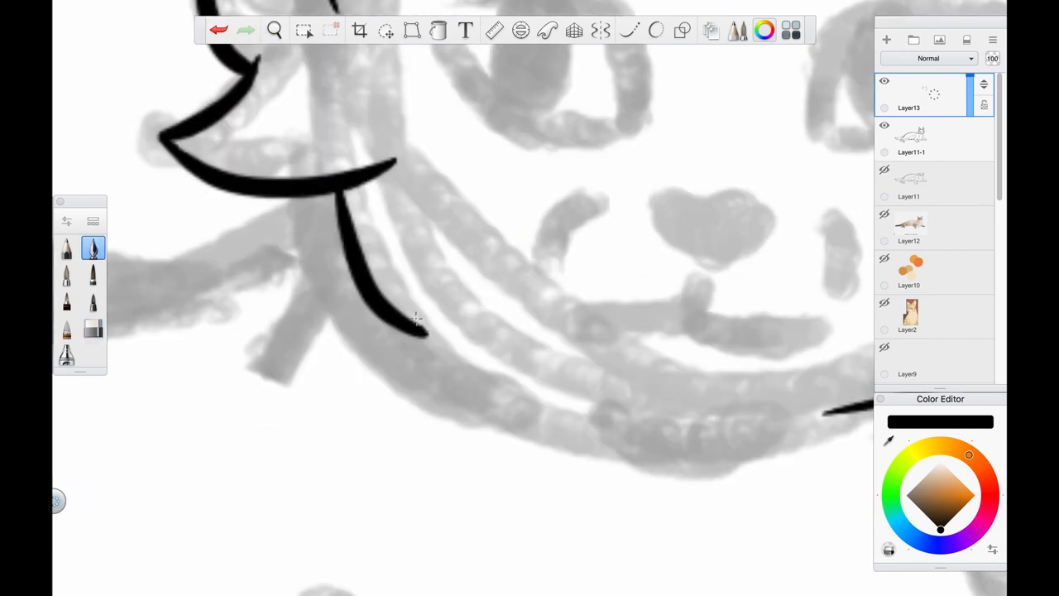
left_click(274, 30)
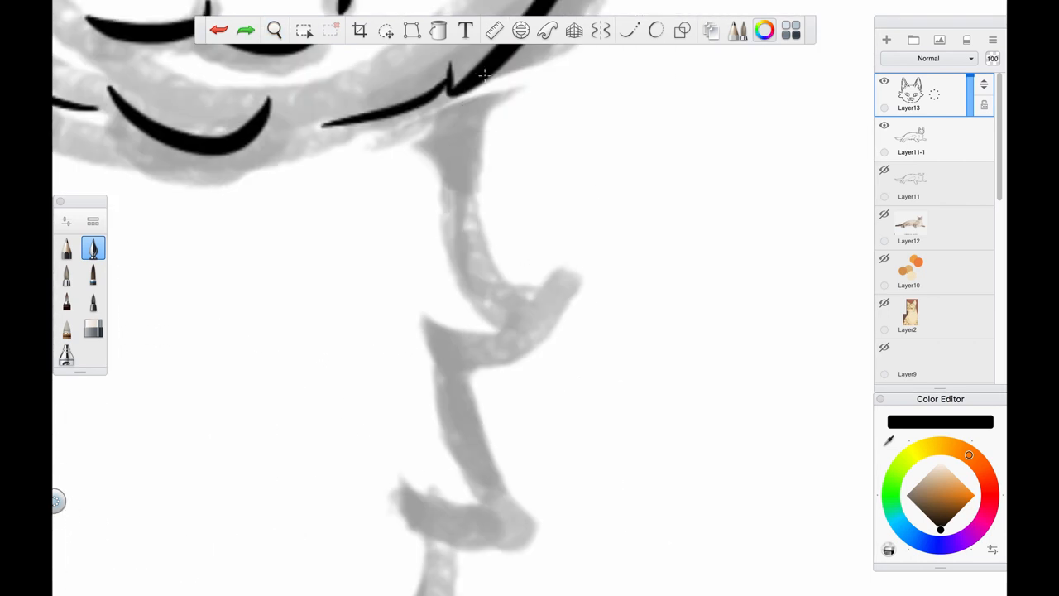
left_click(274, 31)
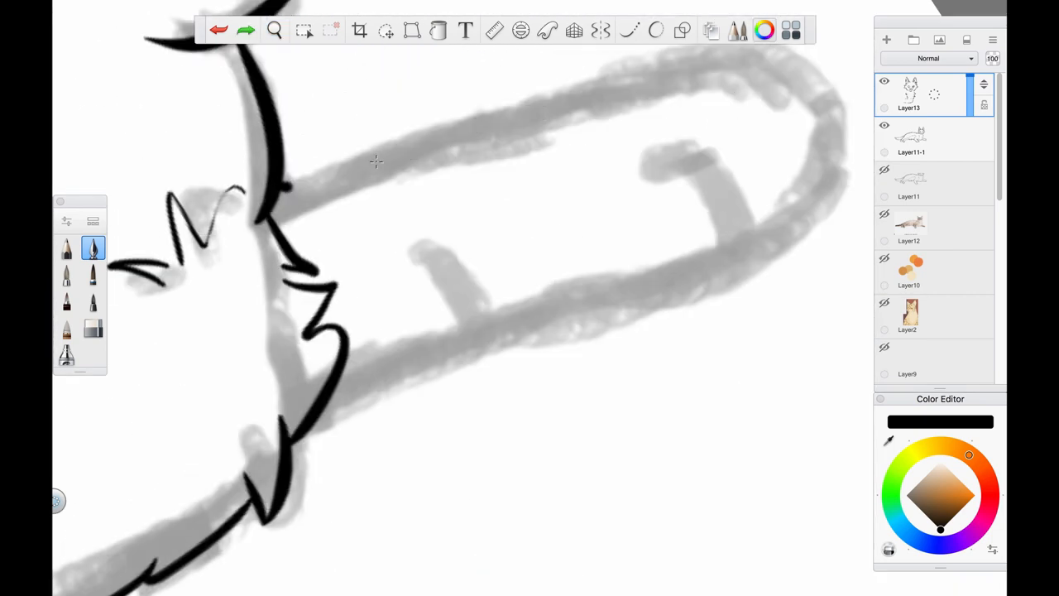
left_click(274, 31)
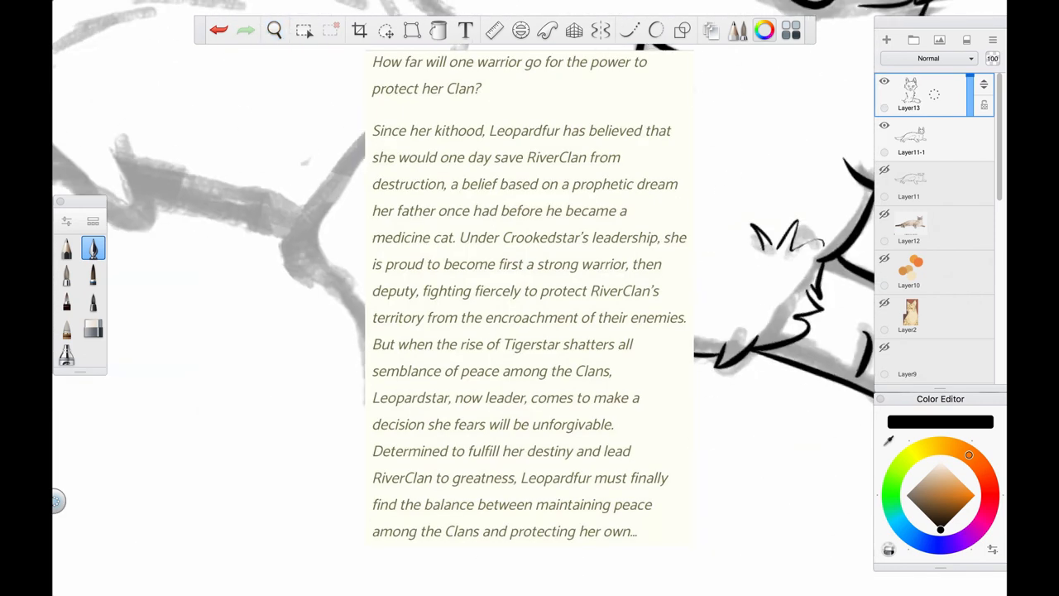
Ink a bold black loop tracing the rounded shape of the sketch
left_click(274, 30)
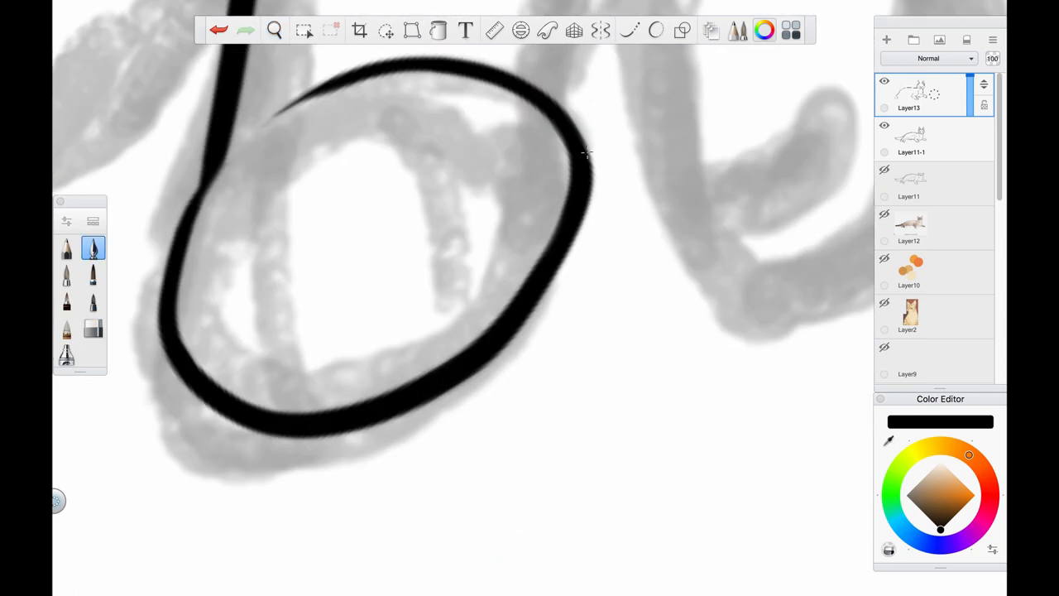
Ink the legs and paws, then paint pale cream fur fill on Layer14 beneath the lineart
left_click(275, 31)
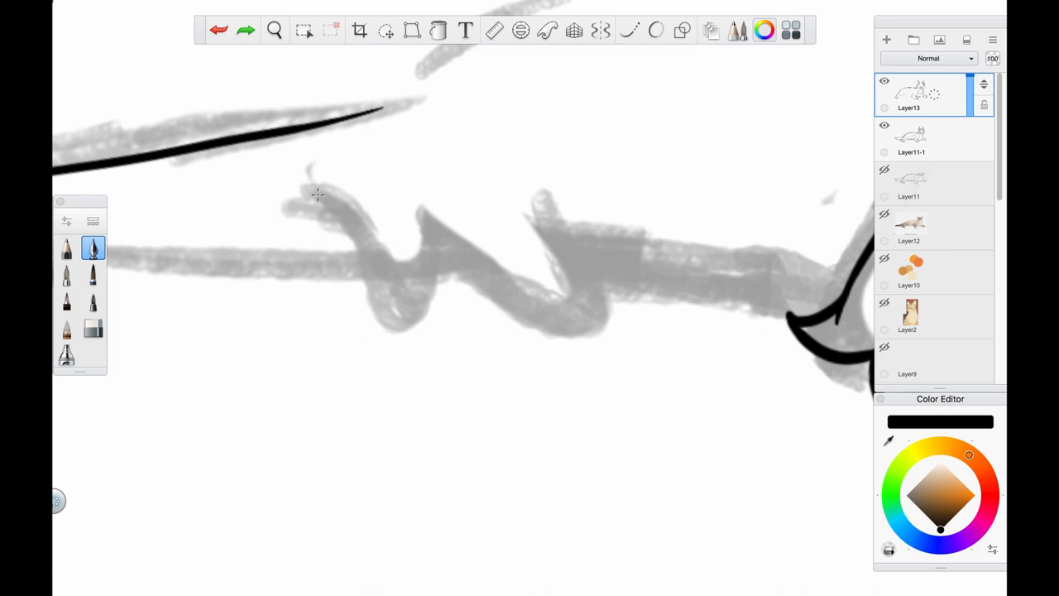
left_click(274, 30)
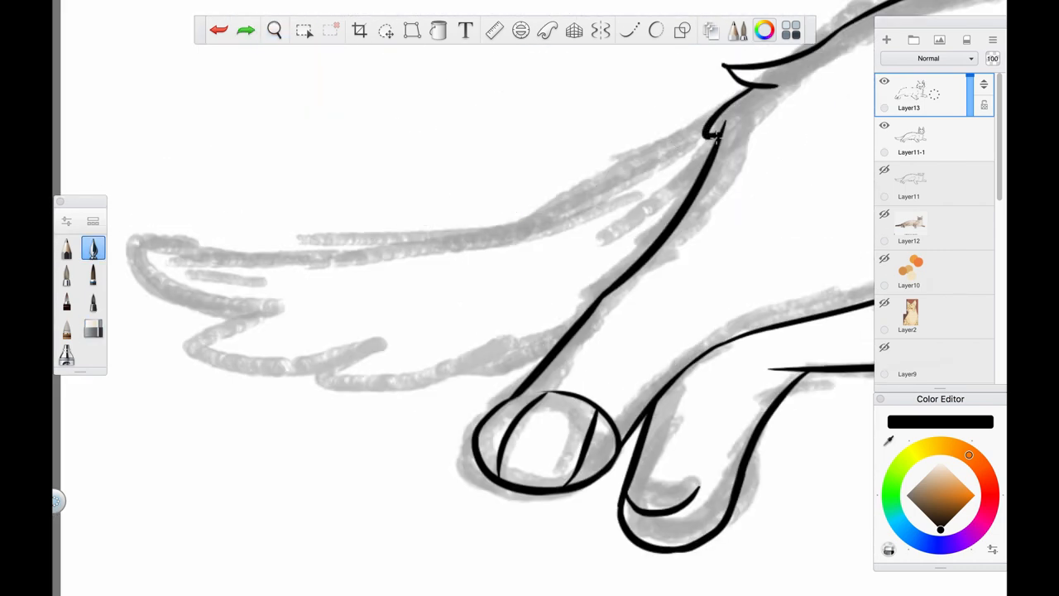
left_click(275, 30)
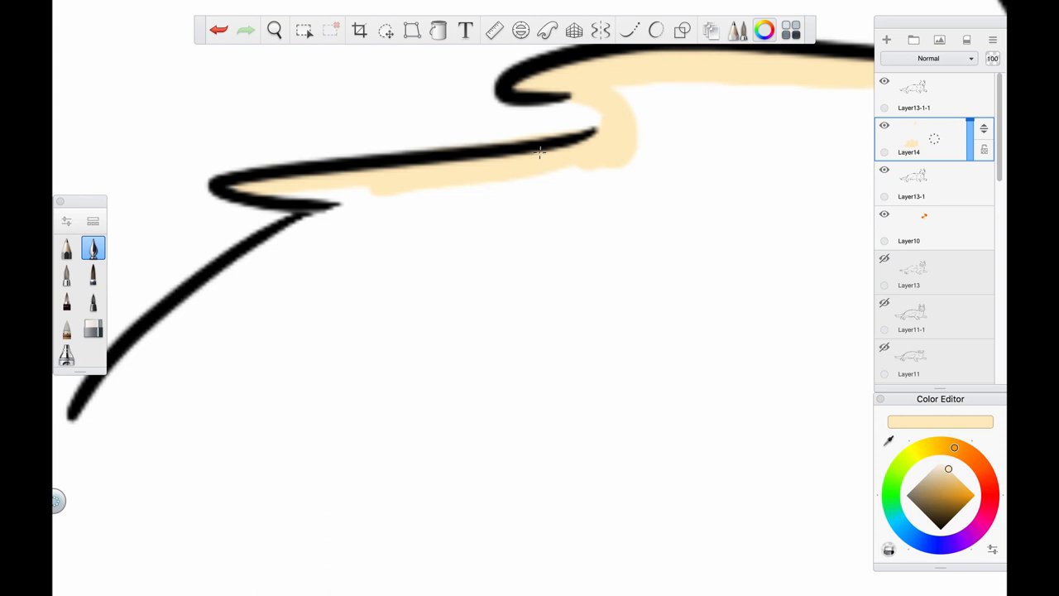
Paint cream ears, chest and tail, fill the body orange, and start darker stripes on Layer15
left_click(274, 30)
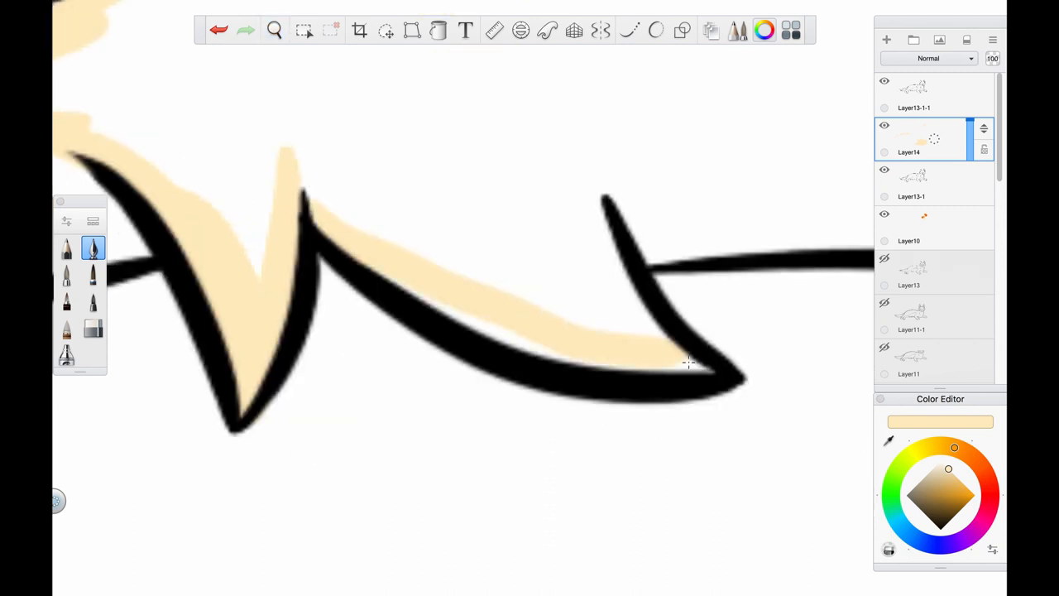
left_click(274, 31)
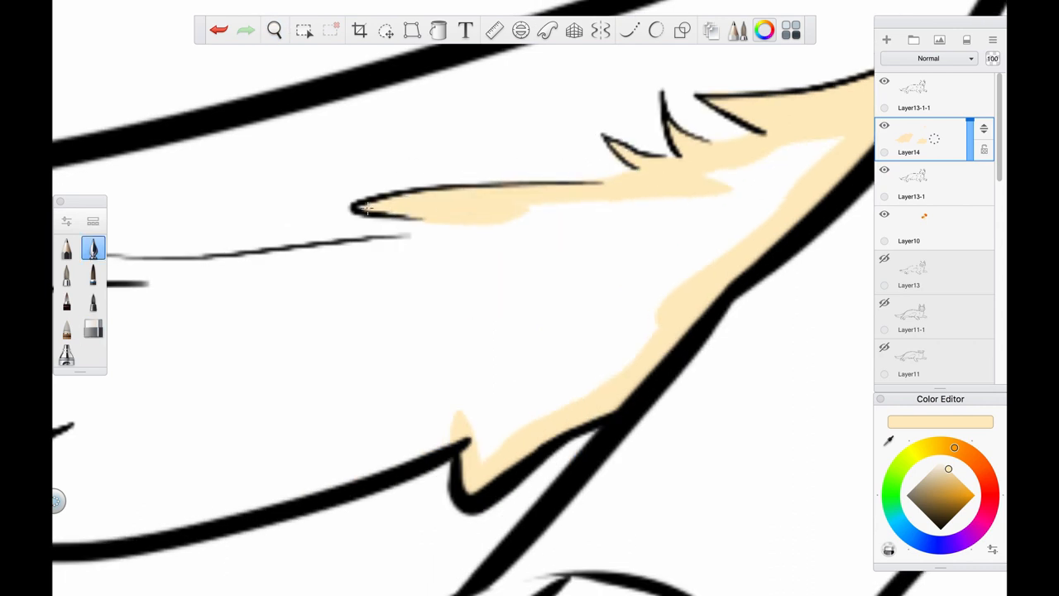
left_click(274, 31)
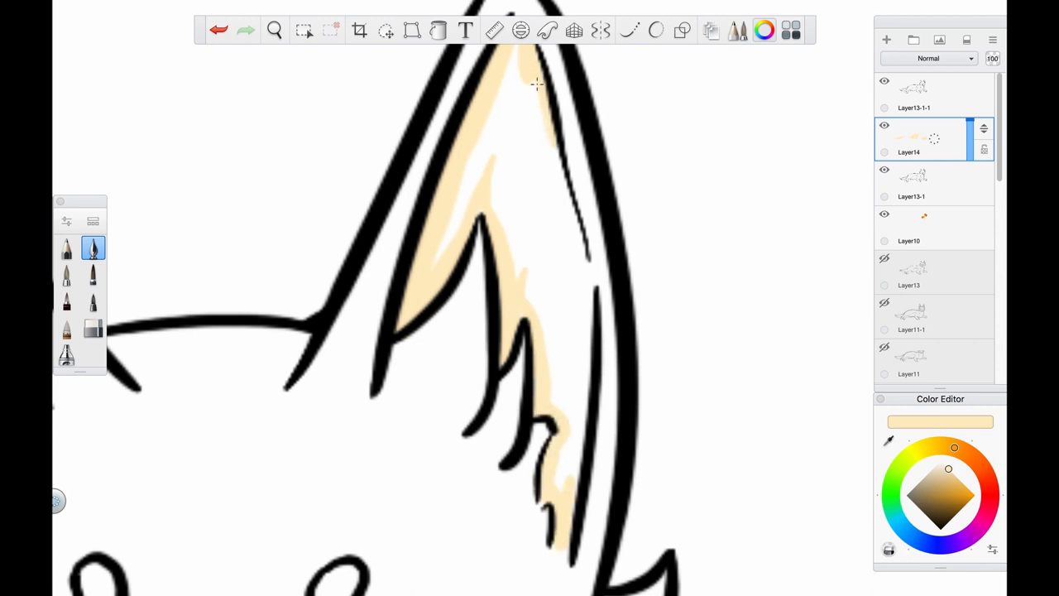
left_click(274, 30)
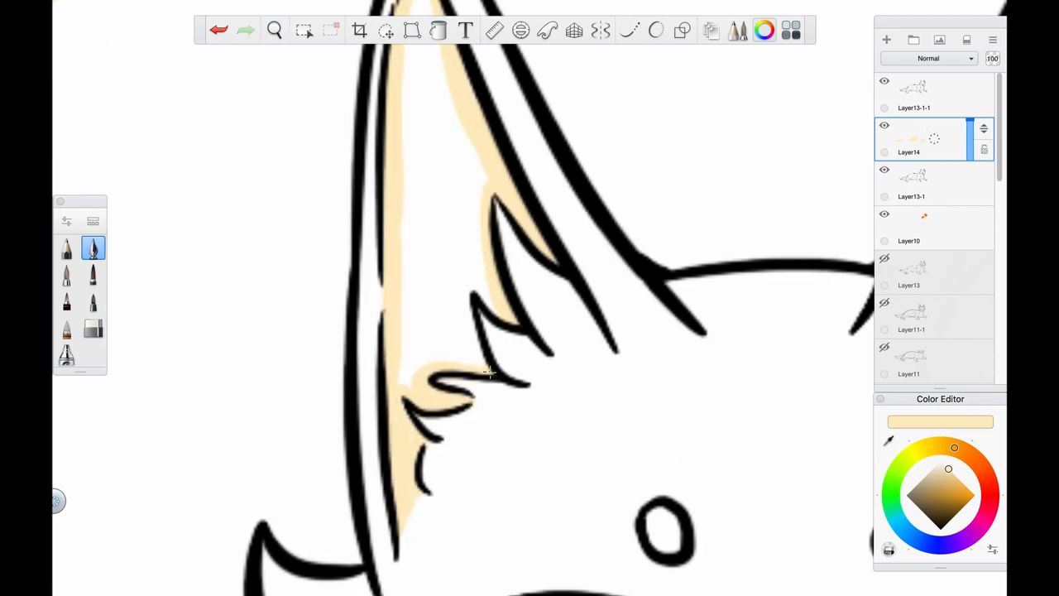
left_click(275, 31)
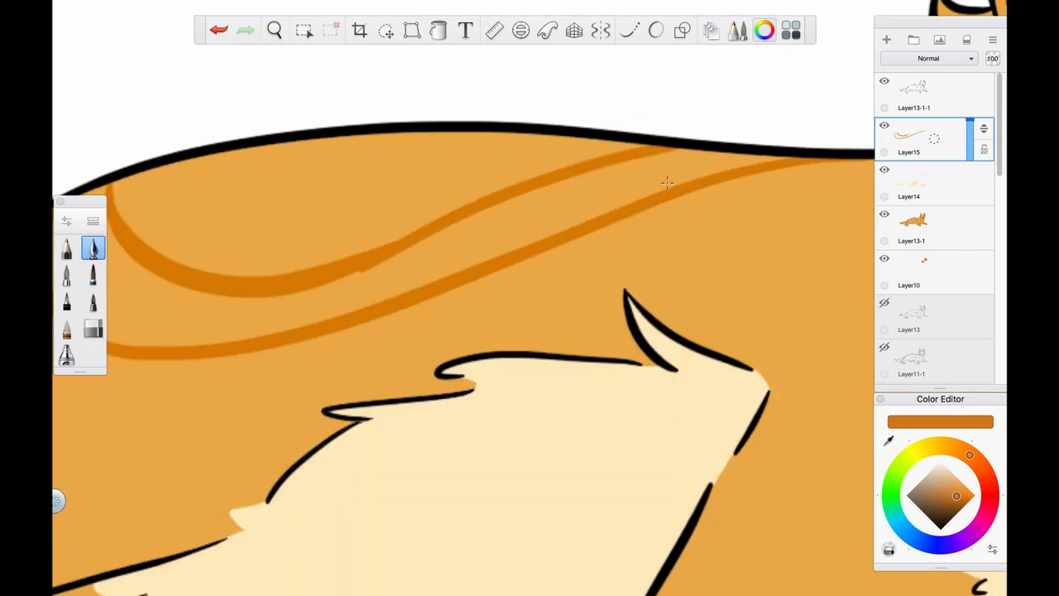
Paint dark orange markings on legs, tail and cheeks, with orange eyes and a pink nose
left_click(274, 30)
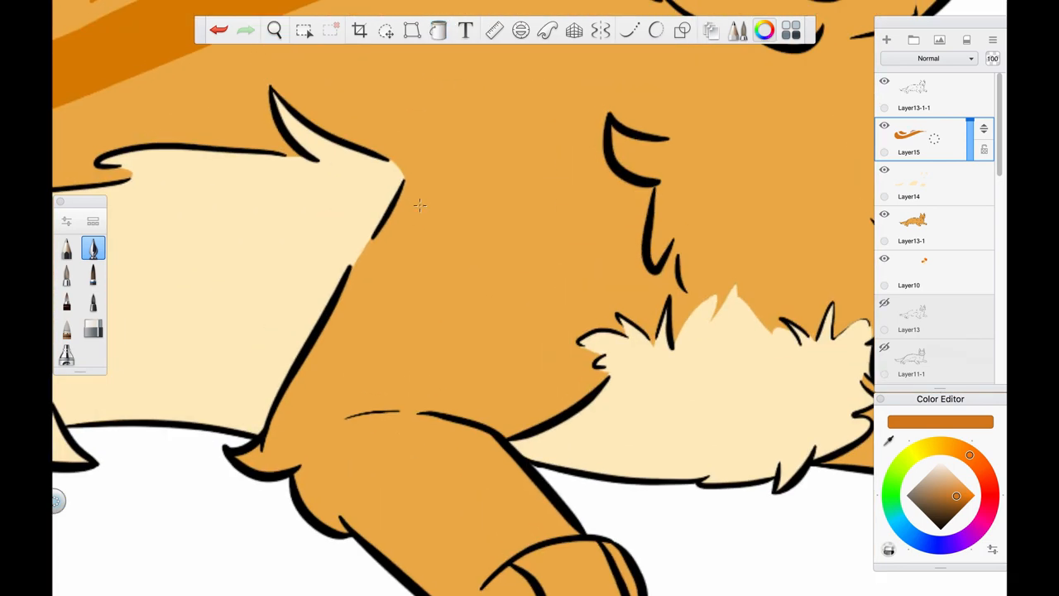
left_click(274, 30)
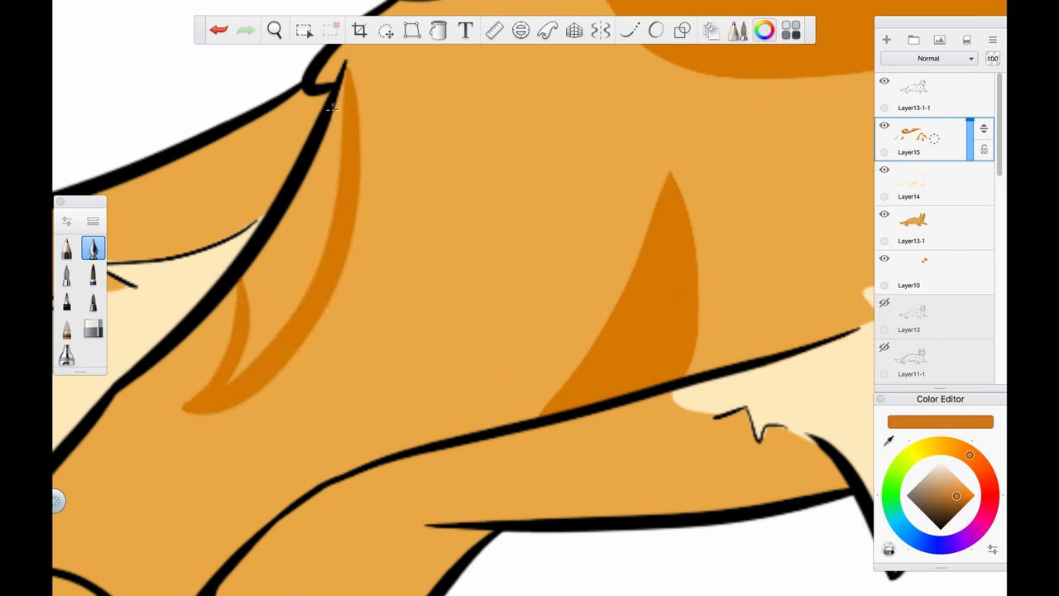
left_click(274, 31)
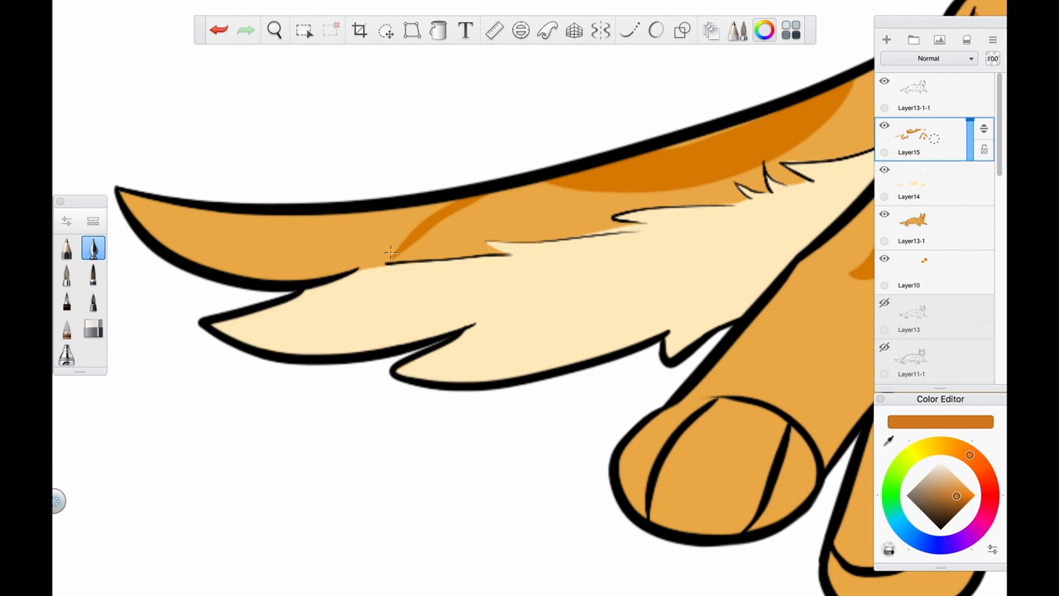
left_click_drag(393, 252, 236, 229)
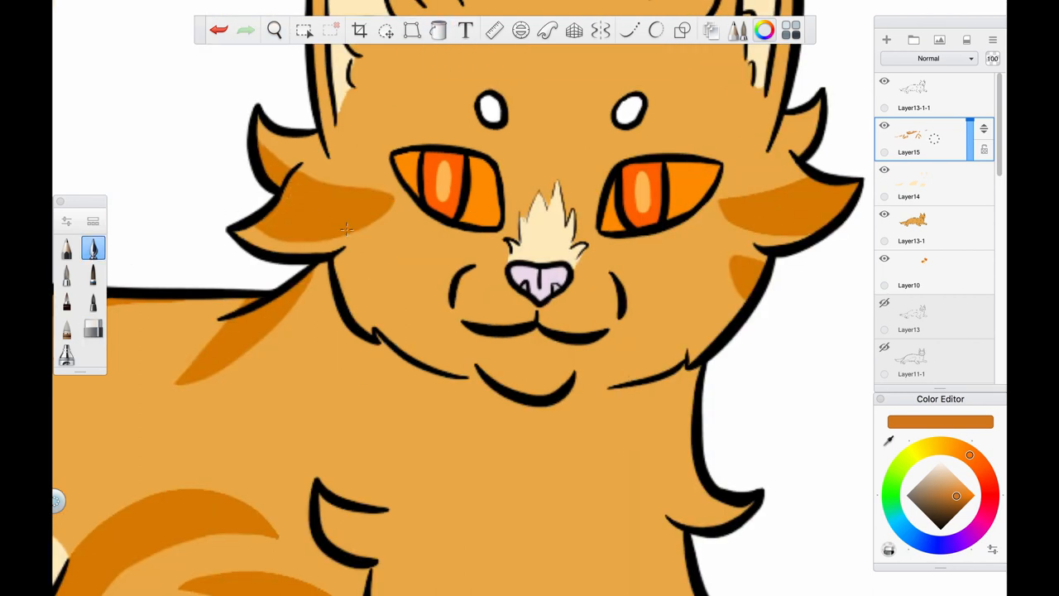
Add eye highlights and cheek spots, then brown chin shading on Multiply Layer19
left_click(274, 31)
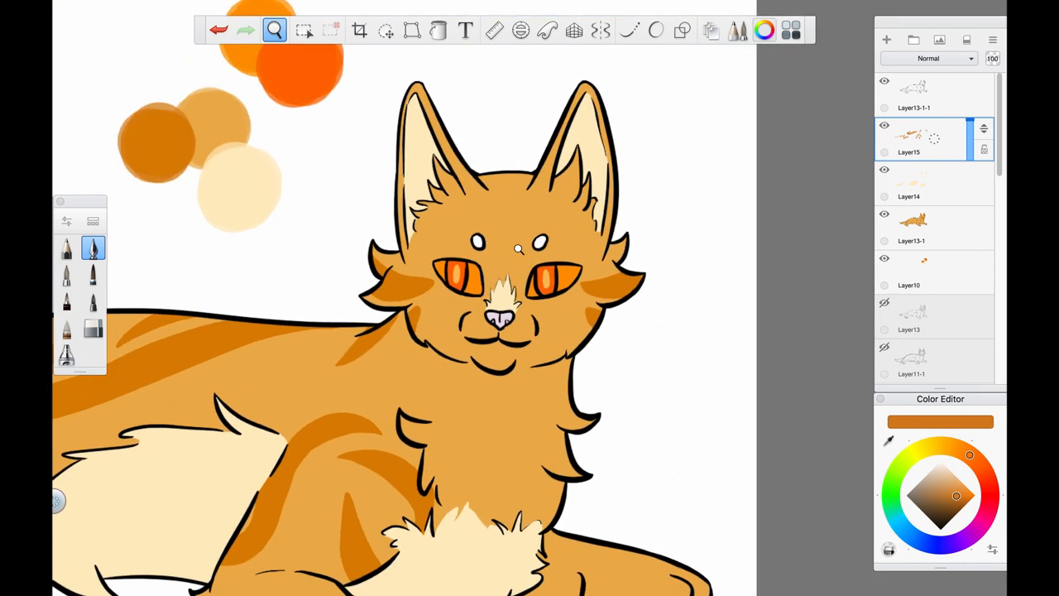
scroll("up", 3)
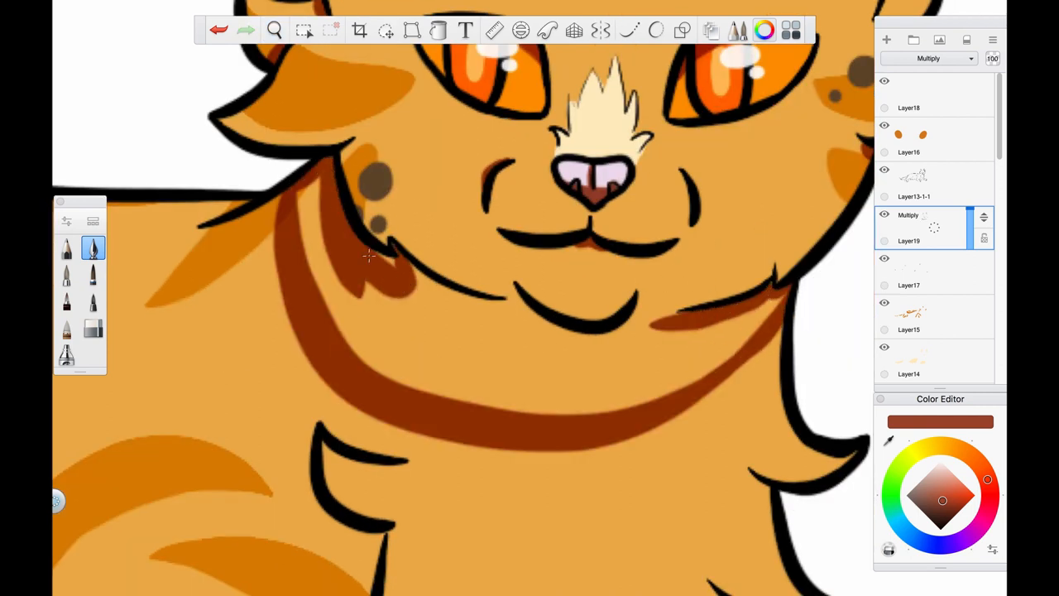
Shade under the legs and tail on the Multiply layer, add tail spots and erase overspill
left_click(274, 30)
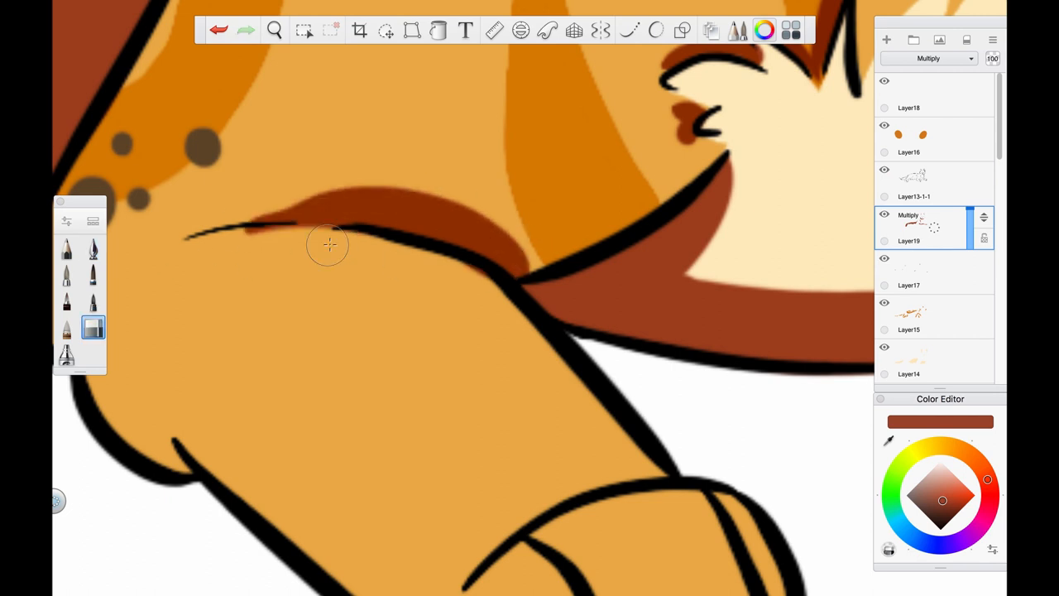
left_click(274, 31)
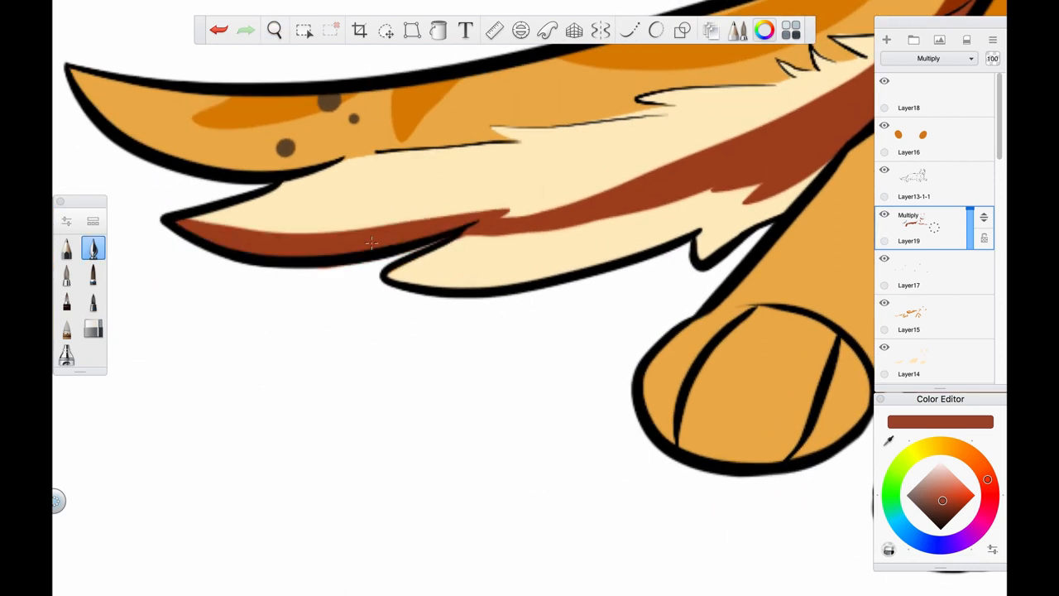
left_click(274, 31)
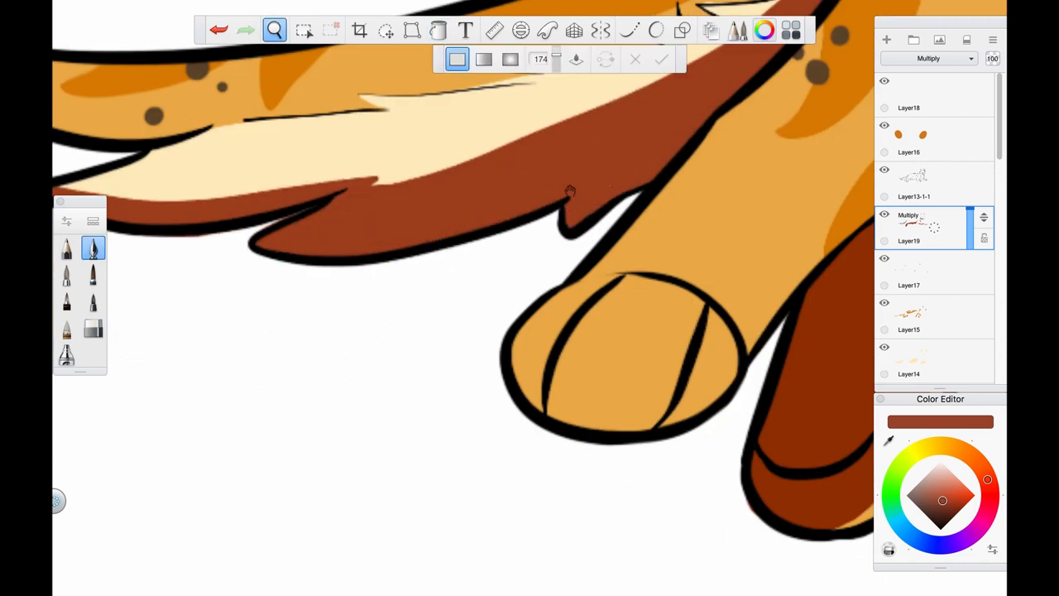